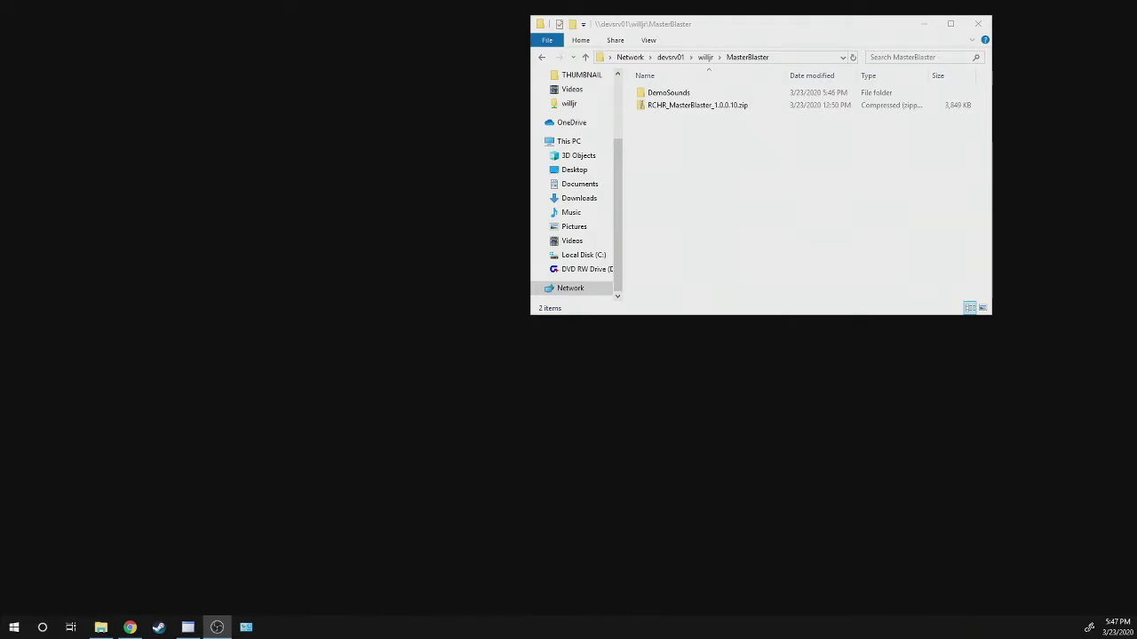
Open the RCHR_MasterBlaster zip and run setup.exe from inside it.
{"action": "left_click", "coordinate": [697, 105]}
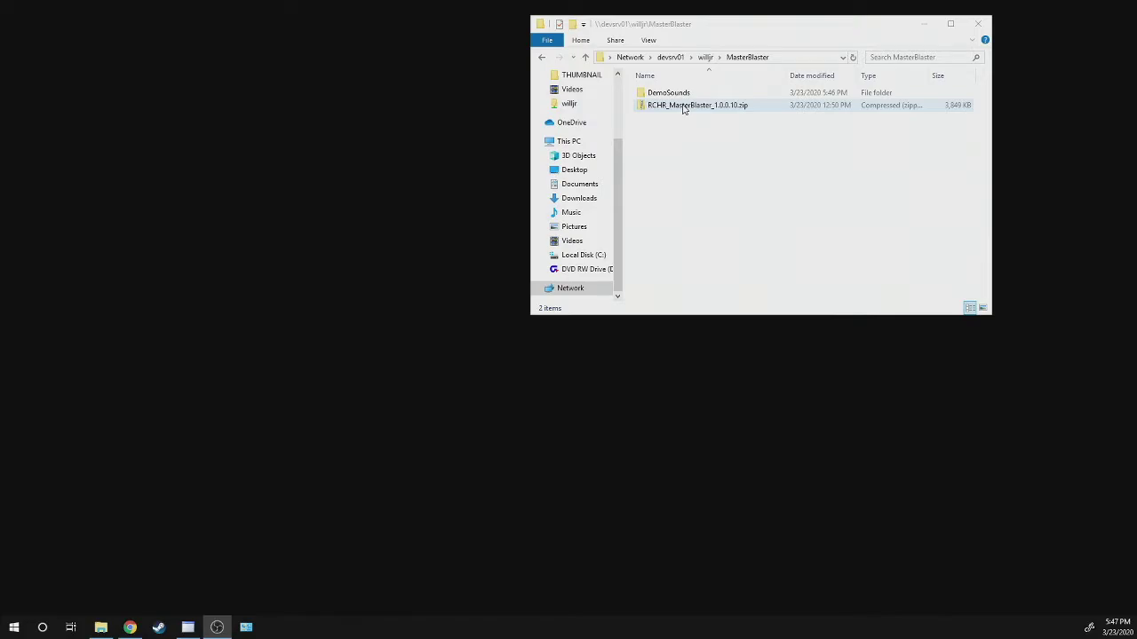
{"action": "double_click", "coordinate": [697, 105]}
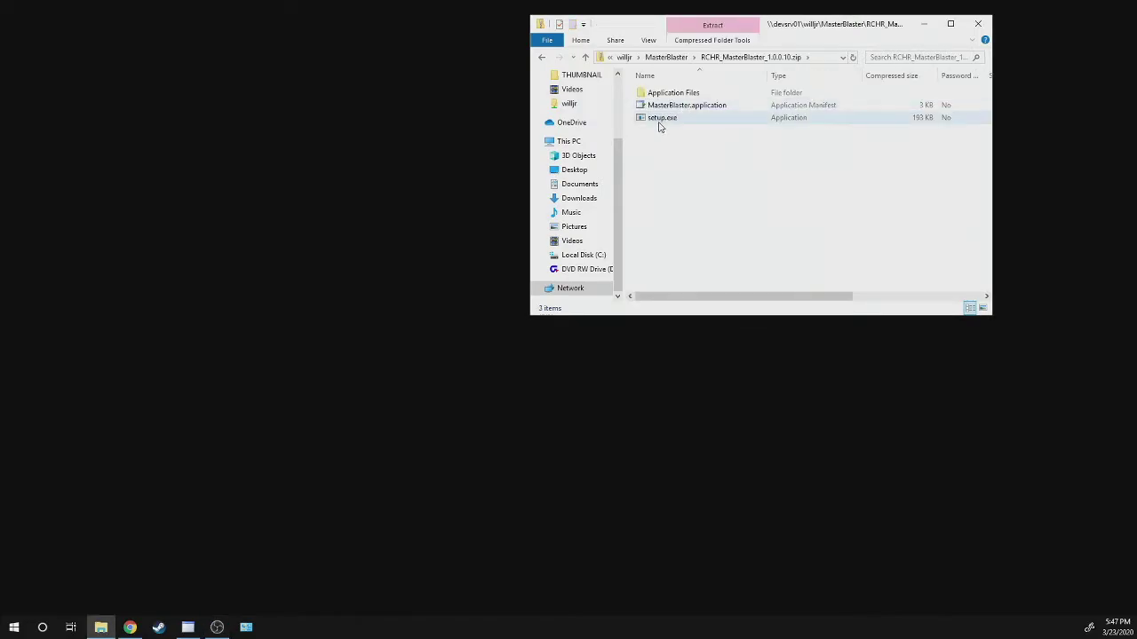
{"action": "left_click", "coordinate": [662, 117]}
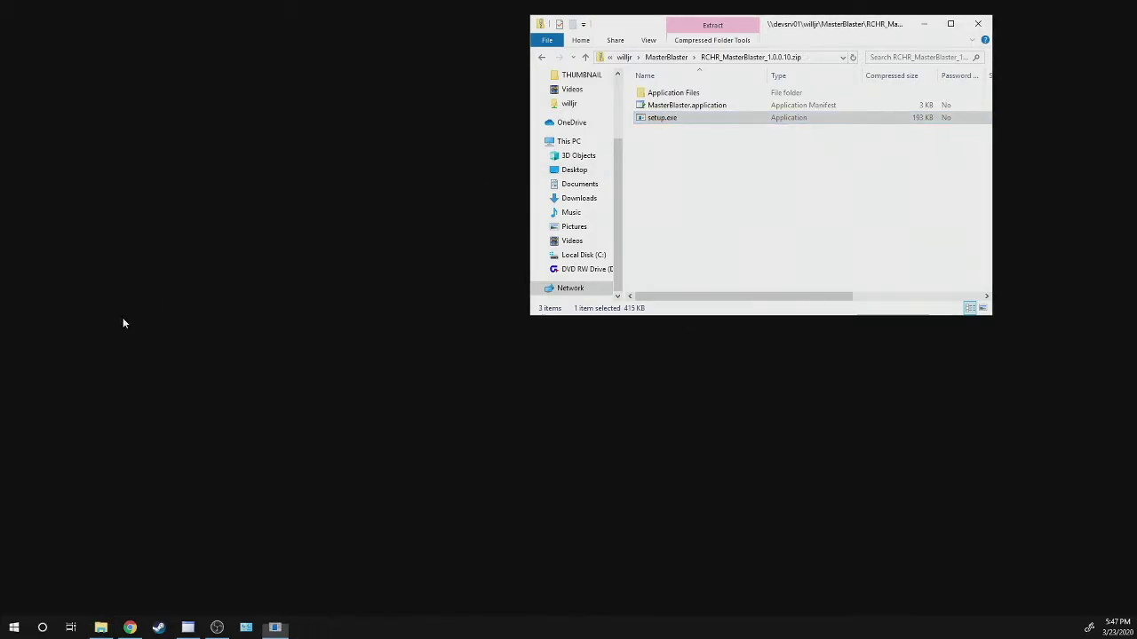
{"action": "double_click", "coordinate": [661, 117]}
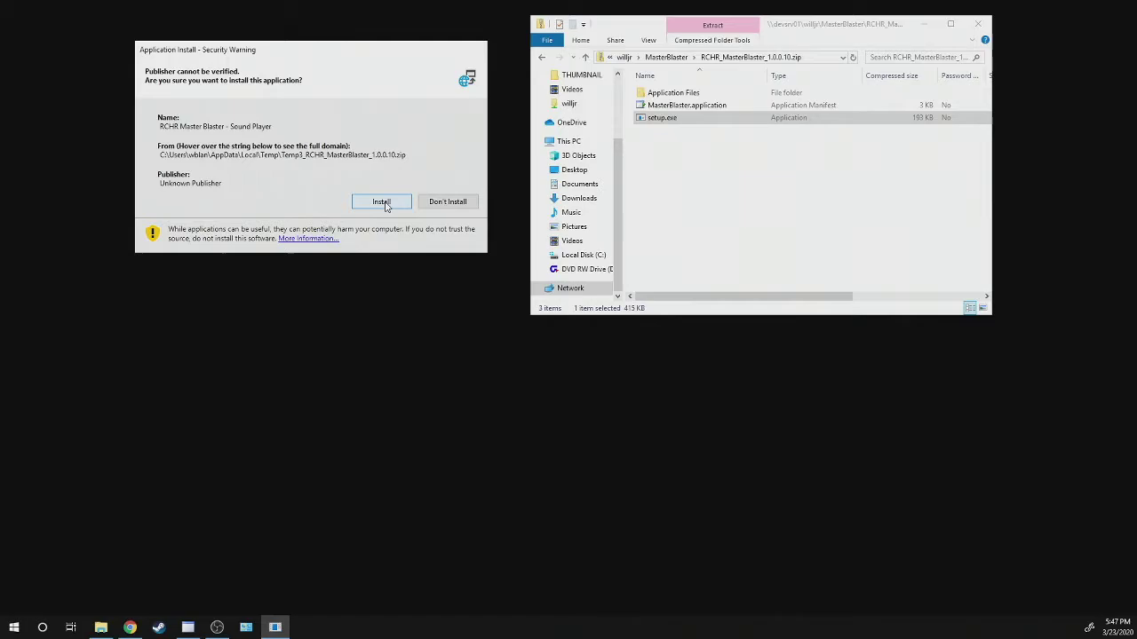
Confirm the Application Install warning to install and launch the Master Blaster player.
{"action": "left_click", "coordinate": [381, 201]}
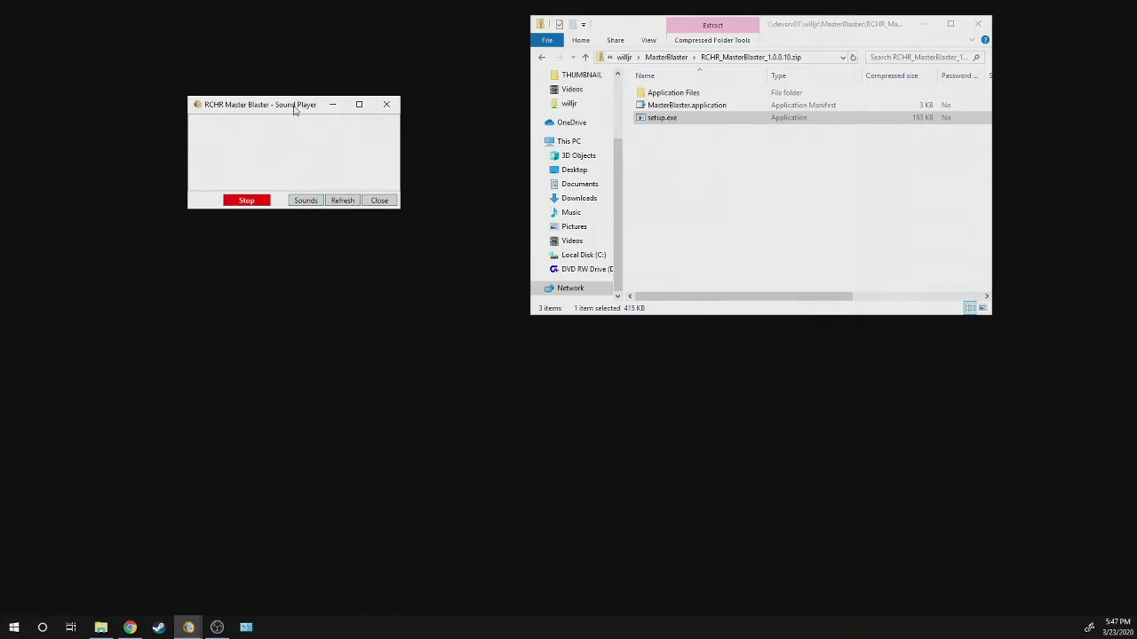
Move the sound player window aside to make room for File Explorer.
{"action": "left_click_drag", "start_coordinate": [293, 105], "coordinate": [229, 44]}
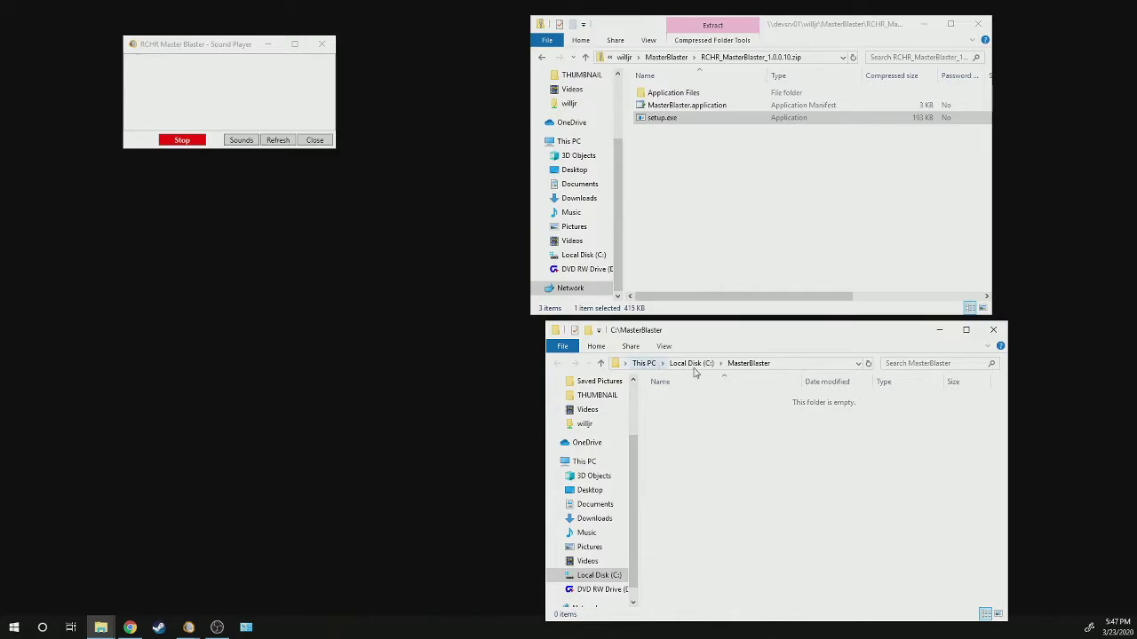
{"action": "mouse_move", "coordinate": [767, 369]}
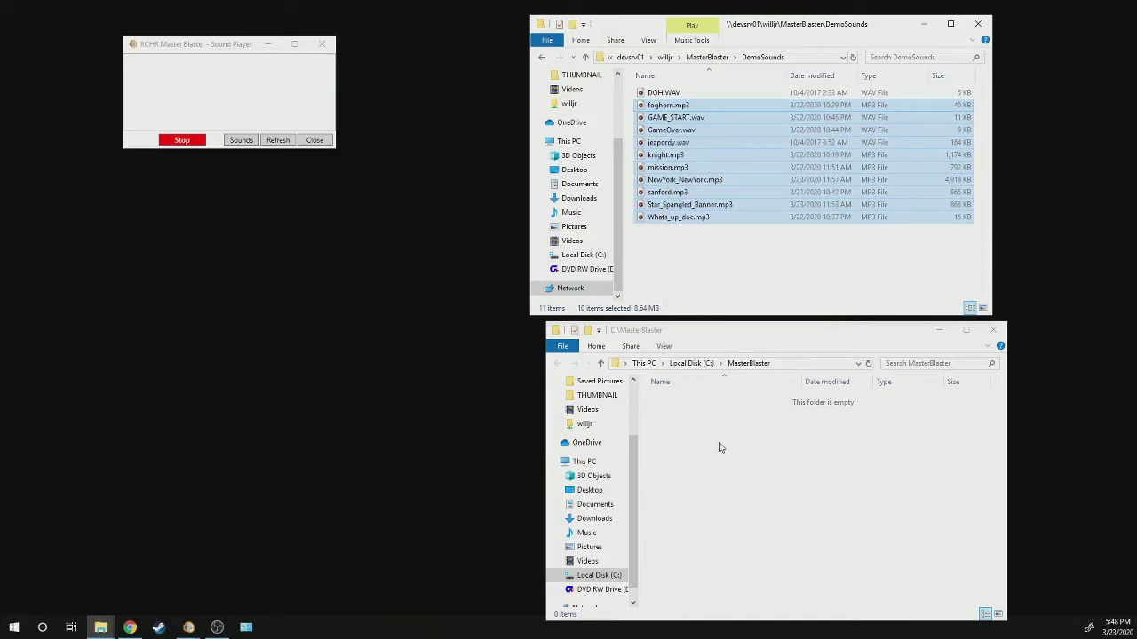
Paste the ten demo sounds into C:\MasterBlaster and refresh the player's sound list.
{"action": "right_click", "coordinate": [719, 448]}
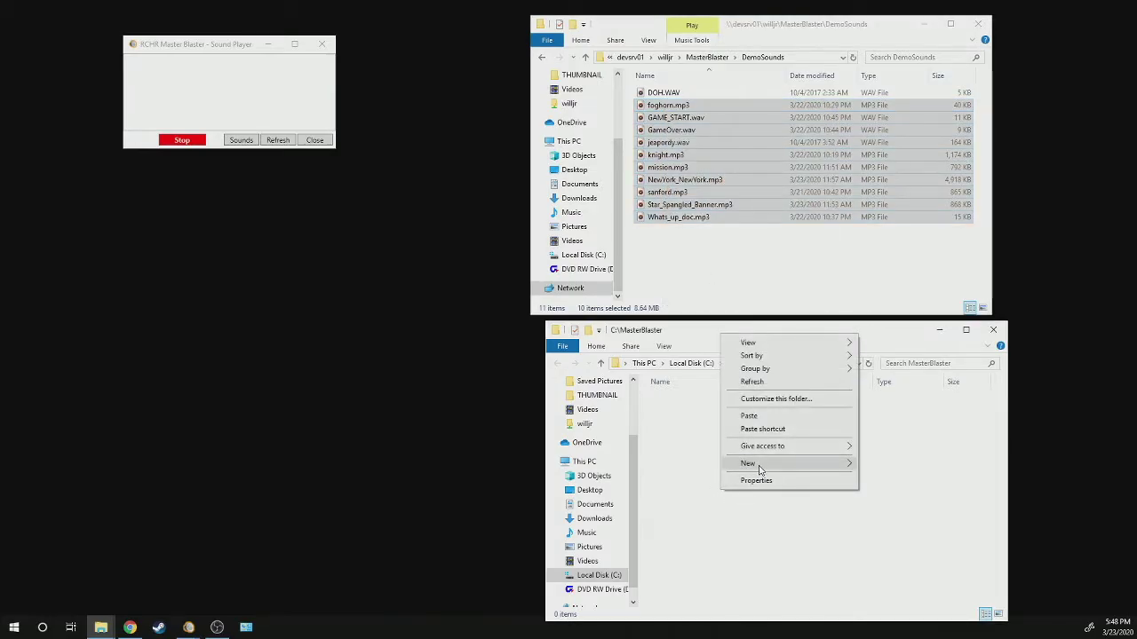
{"action": "left_click", "coordinate": [749, 415]}
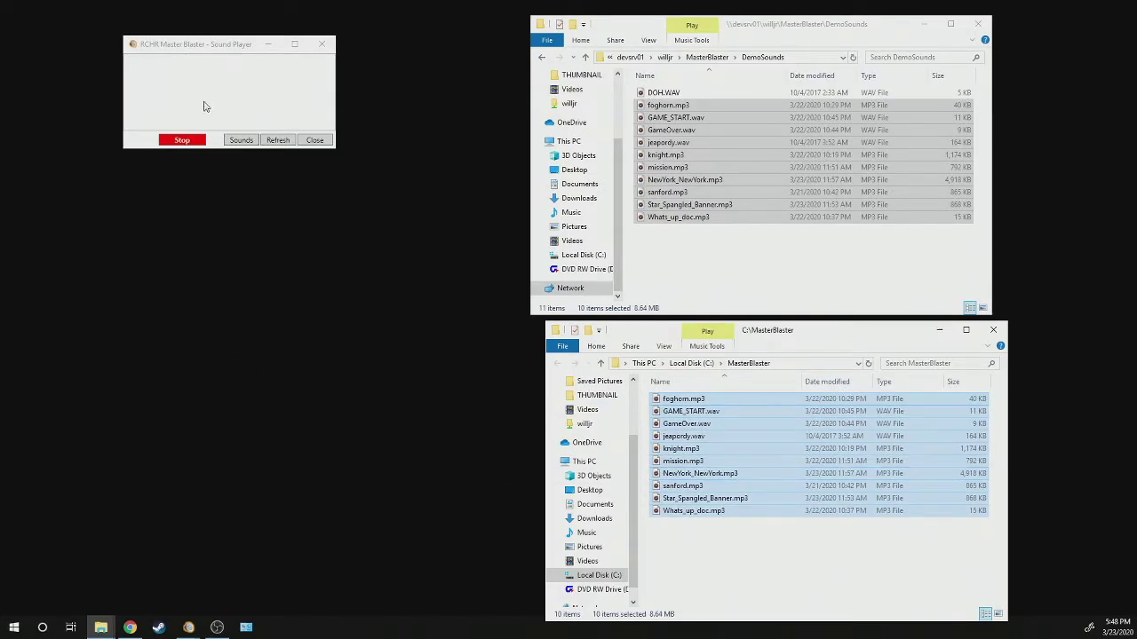
{"action": "left_click", "coordinate": [240, 139]}
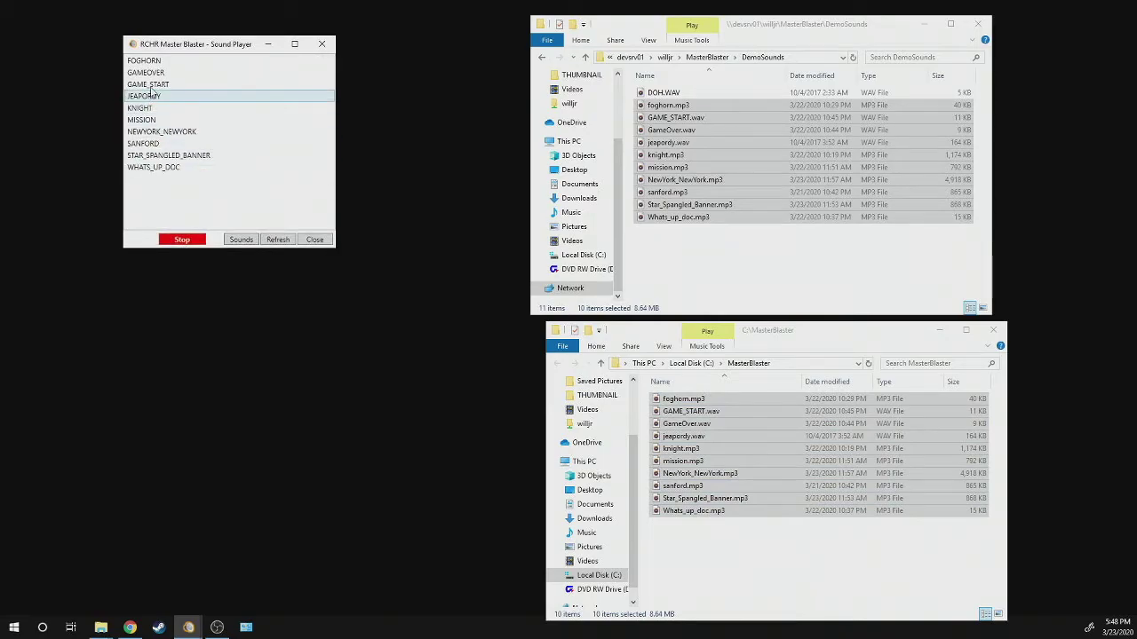
Play the FOGHORN and MISSION demo sounds, then stop playback.
{"action": "left_click", "coordinate": [144, 60]}
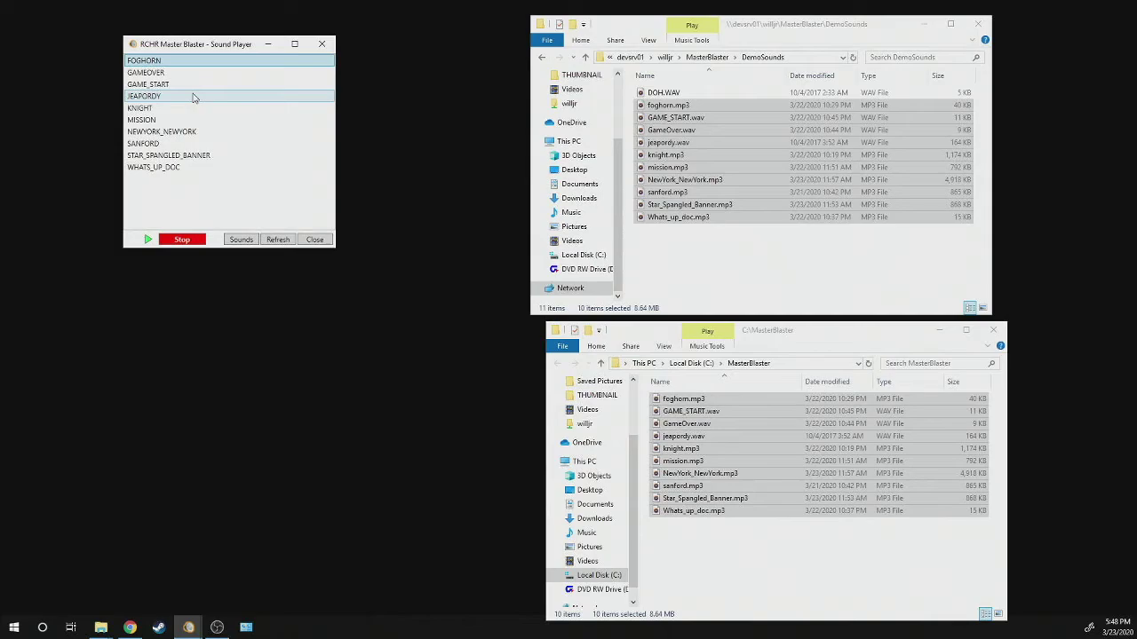
{"action": "left_click", "coordinate": [141, 120]}
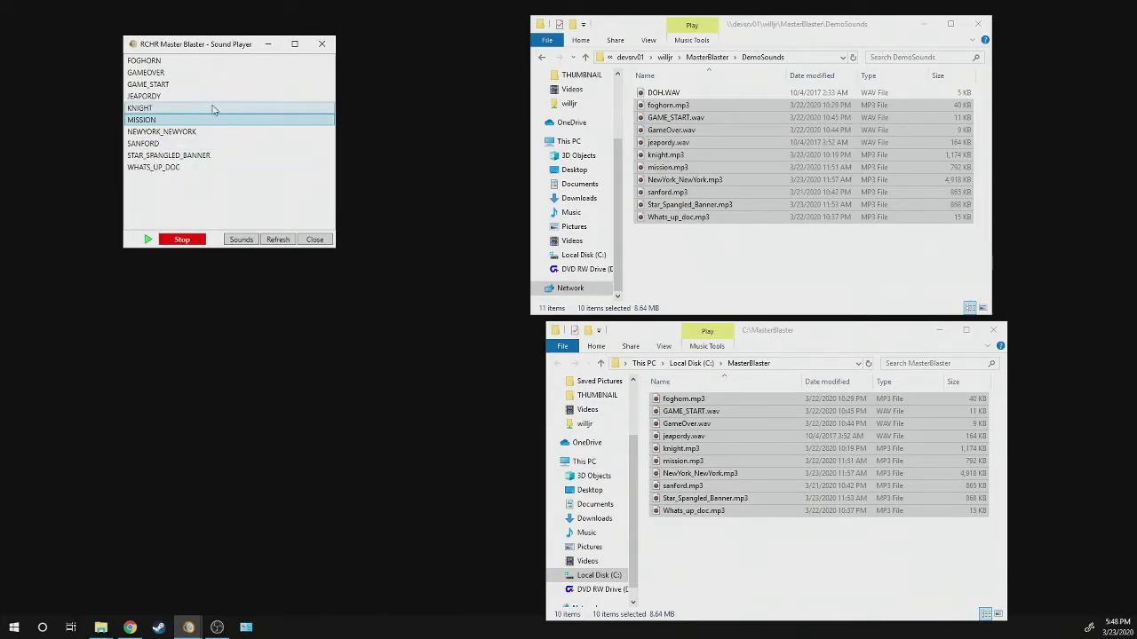
{"action": "left_click", "coordinate": [182, 239]}
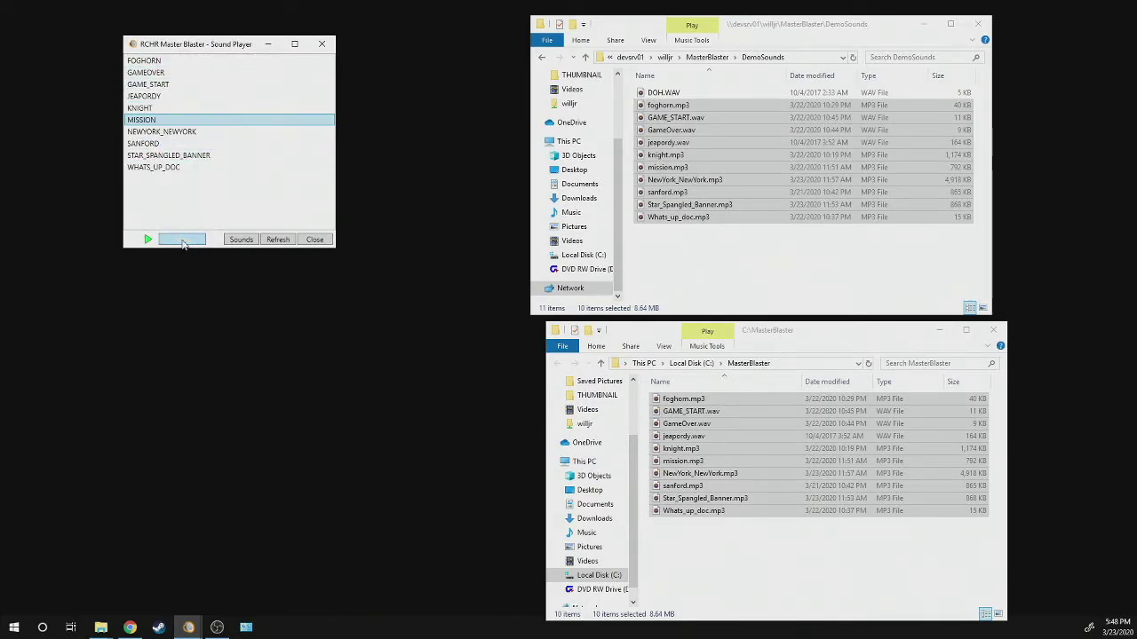
{"action": "left_click", "coordinate": [168, 156]}
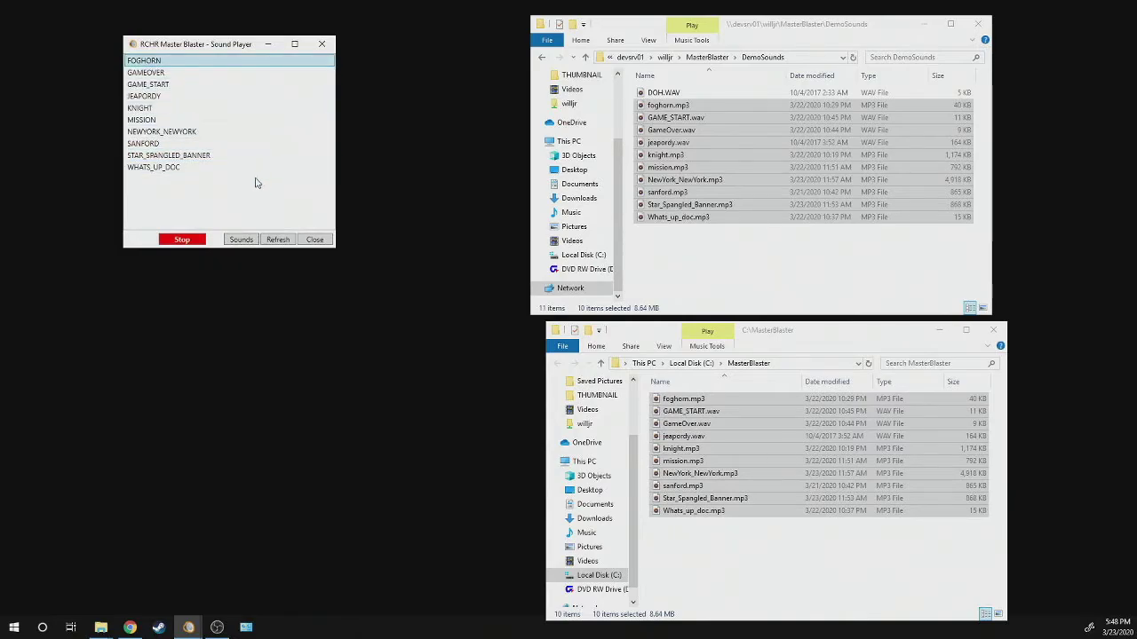
{"action": "mouse_move", "coordinate": [252, 194]}
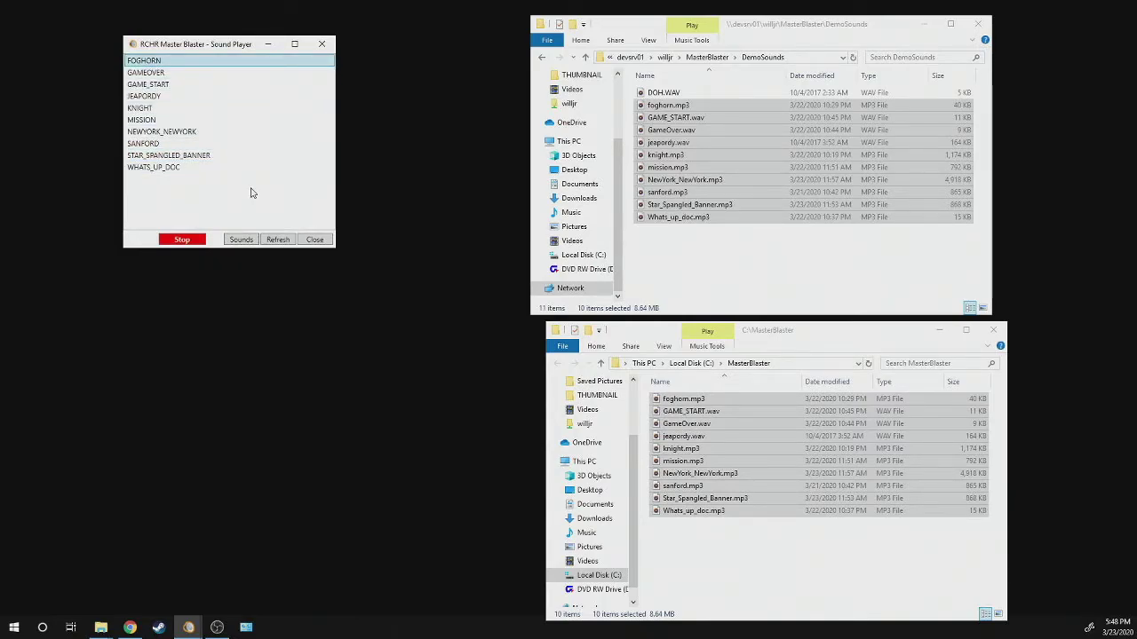
Play the GAMEOVER sound twice from the list and let it finish.
{"action": "left_click", "coordinate": [145, 72]}
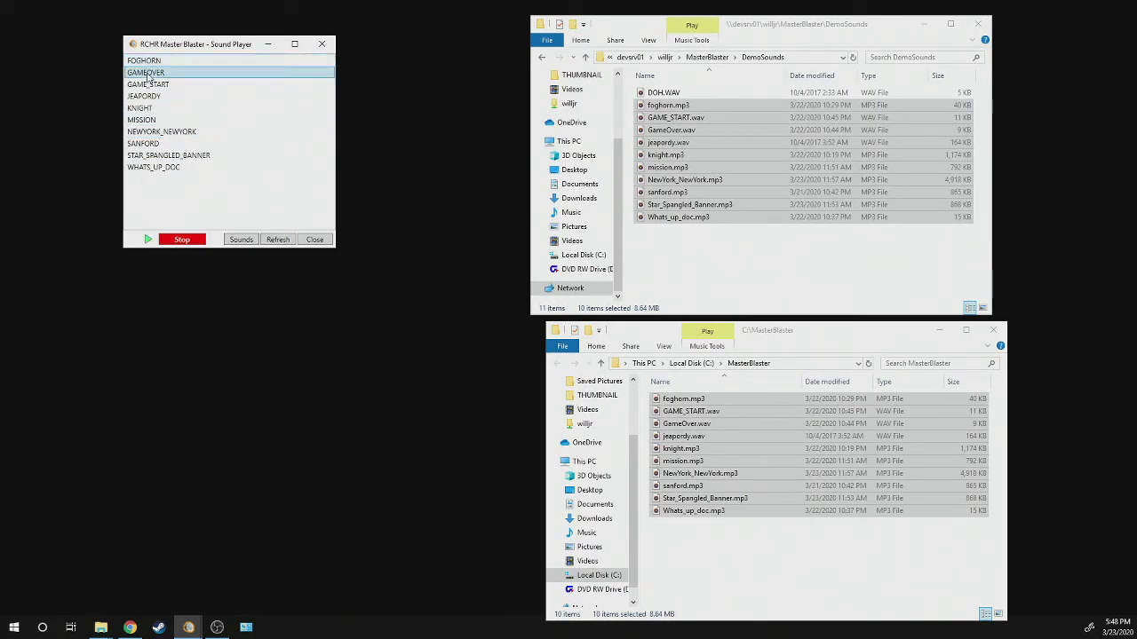
{"action": "left_click", "coordinate": [149, 84]}
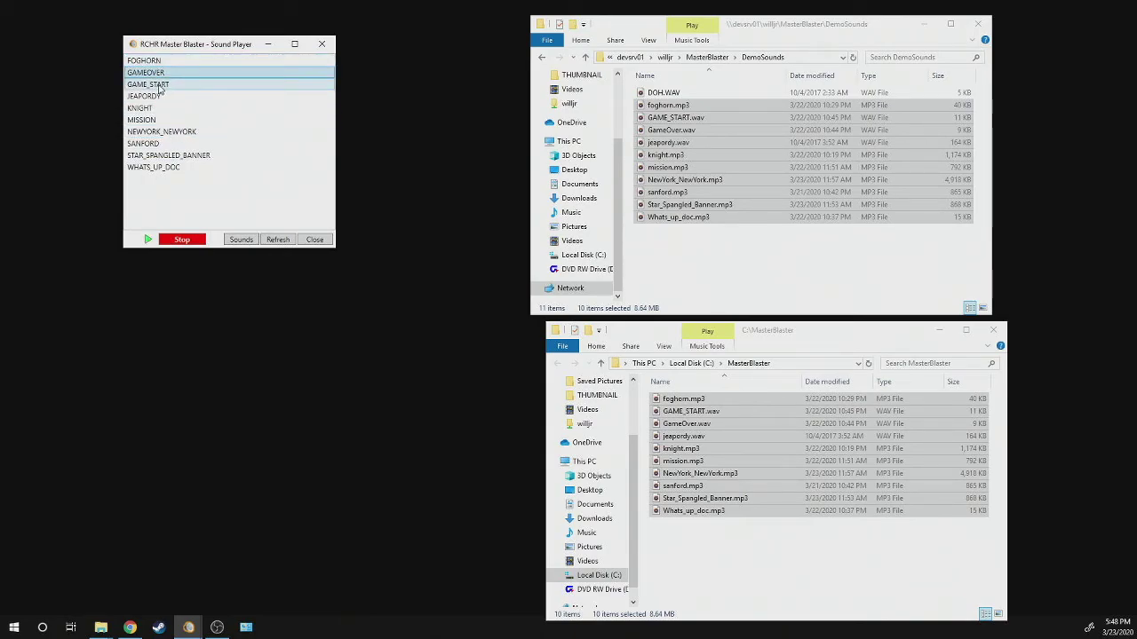
{"action": "left_click", "coordinate": [148, 239]}
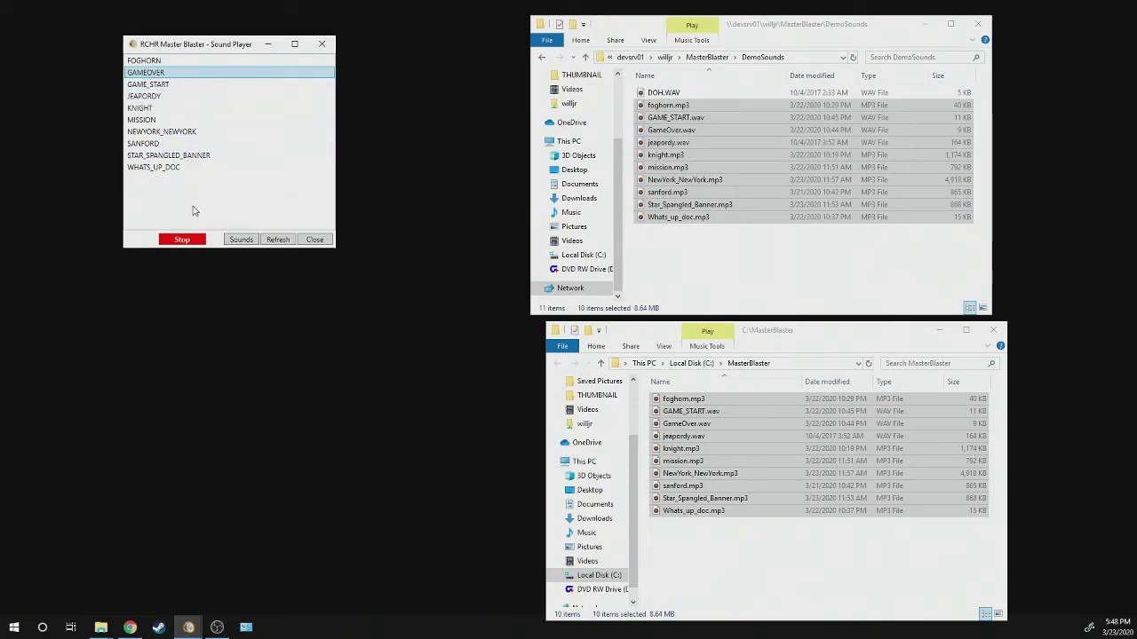
{"action": "mouse_move", "coordinate": [288, 199]}
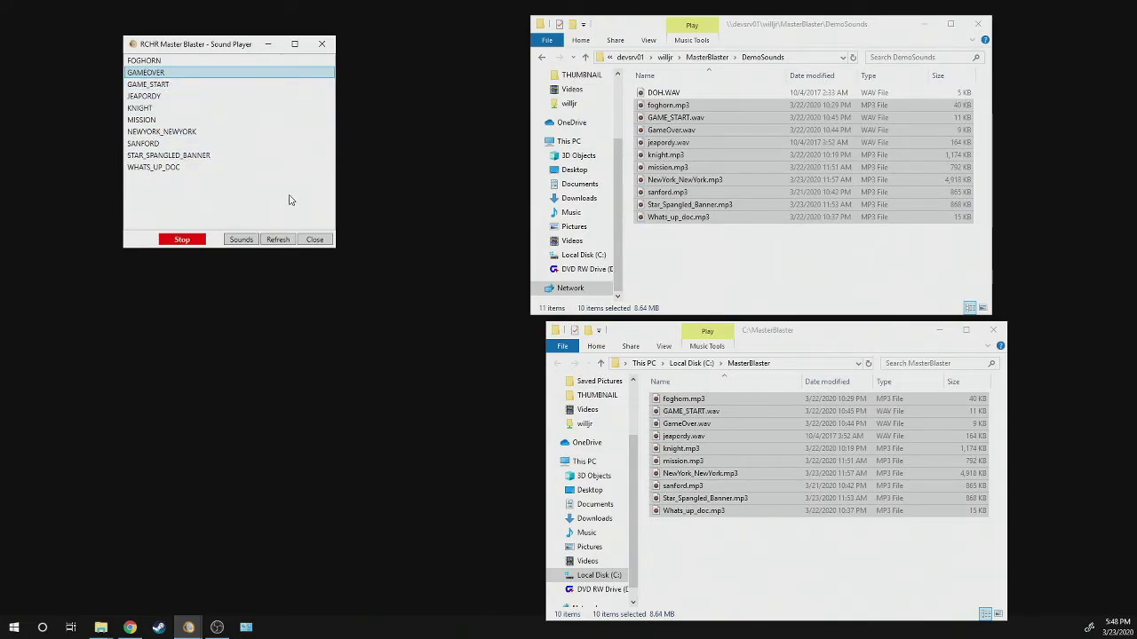